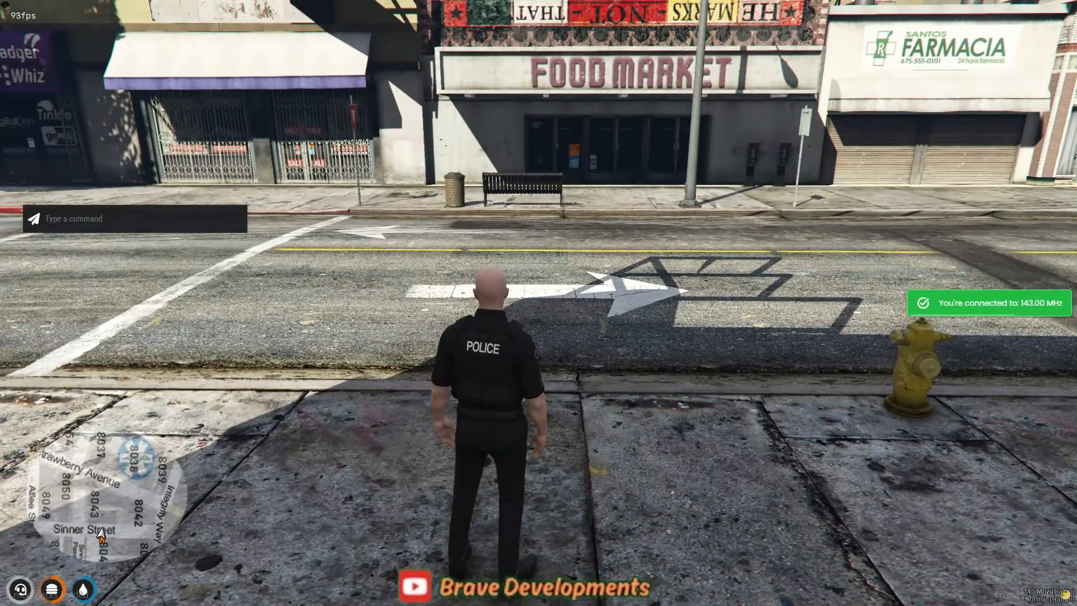
# Try /radiolist in game chat, then leave the game for the desktop browser.
pyautogui.write('/radiolis')
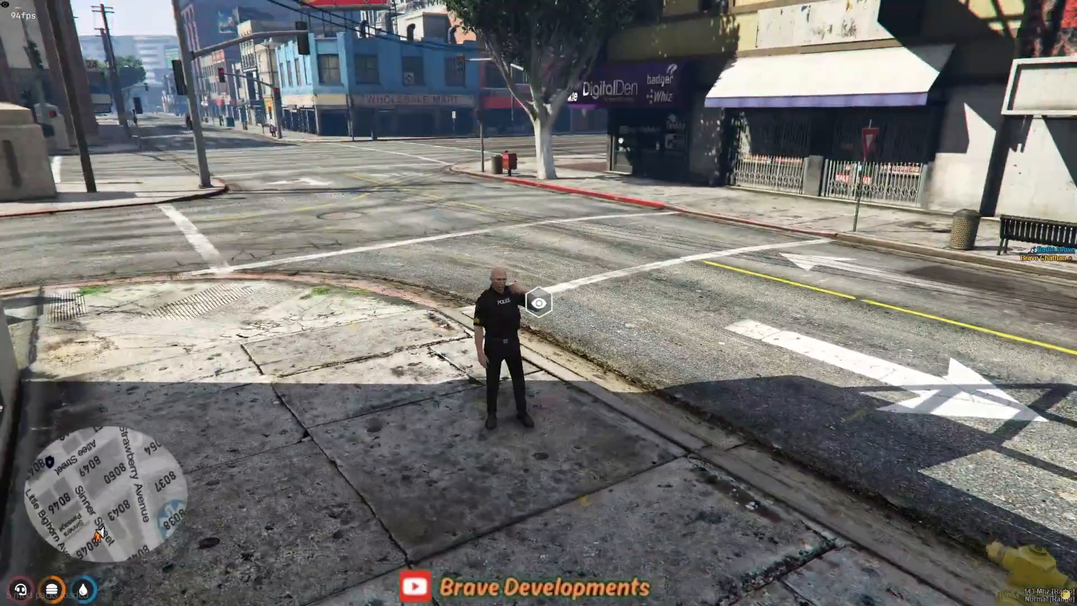
pyautogui.press('w')
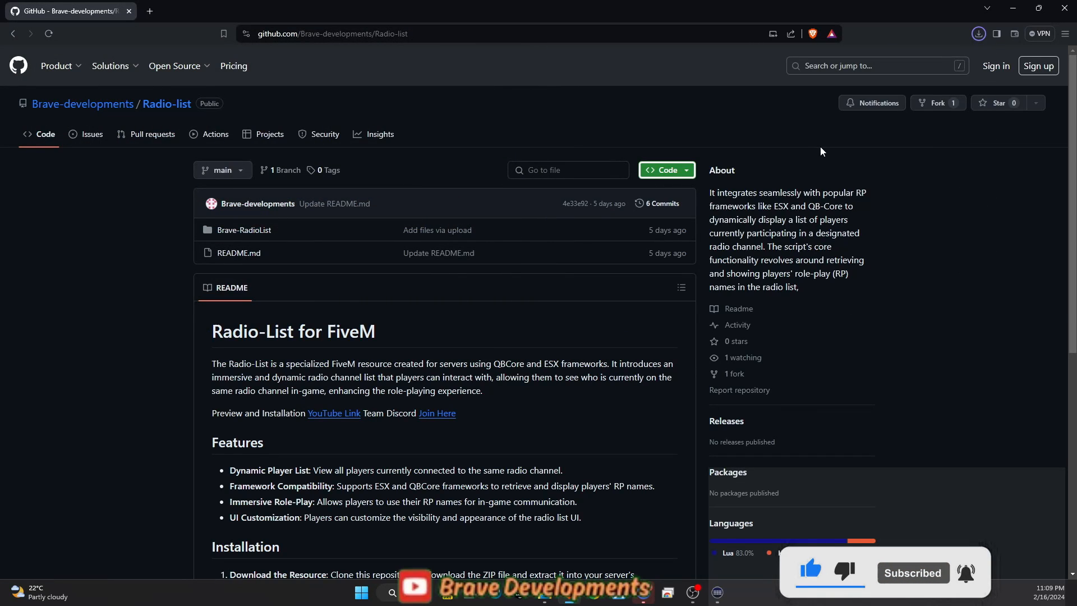
pyautogui.rightClick(226, 409)
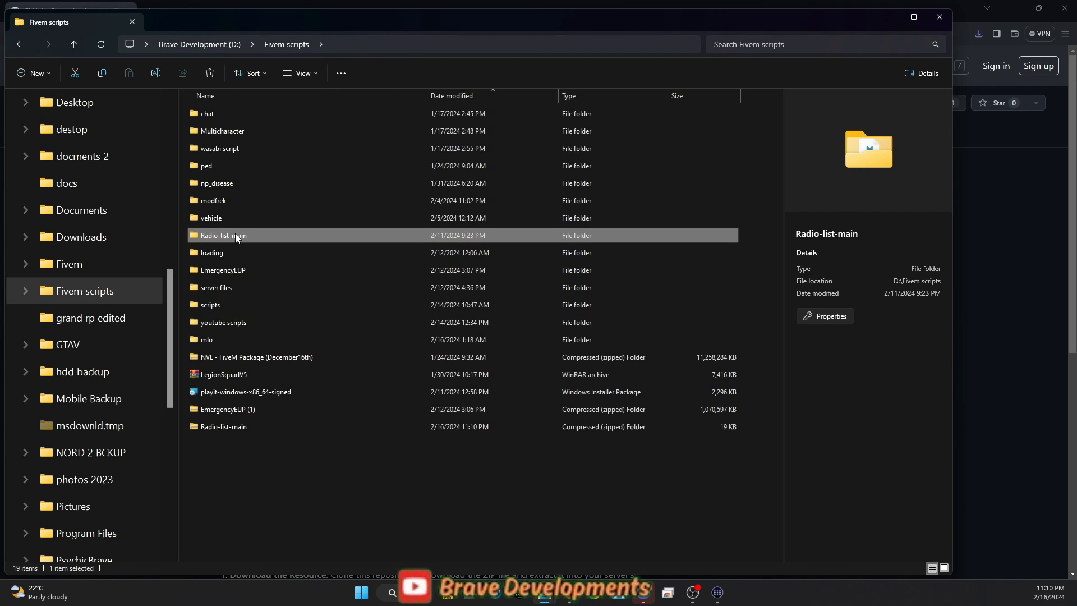
pyautogui.moveTo(114, 286)
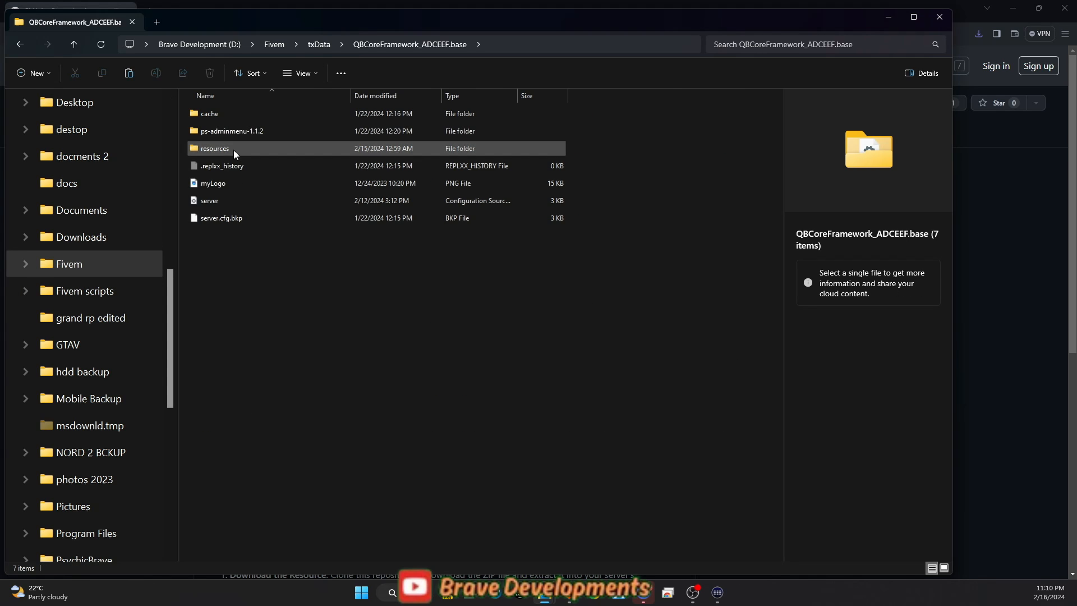
# Go to resources > [voice] and open the Brave Radio-list folder there.
pyautogui.doubleClick(215, 148)
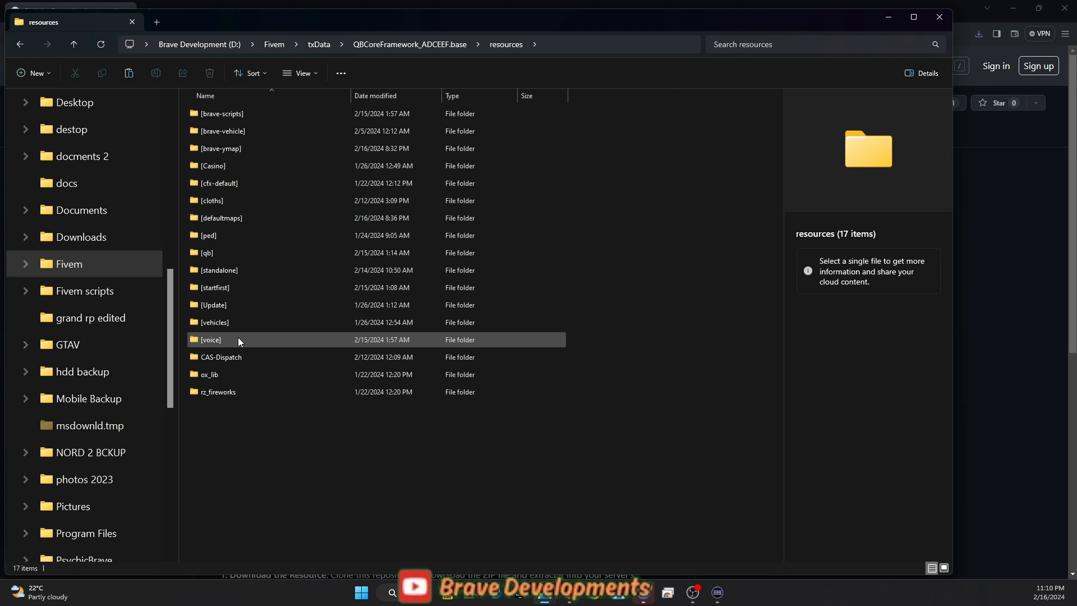
pyautogui.doubleClick(211, 340)
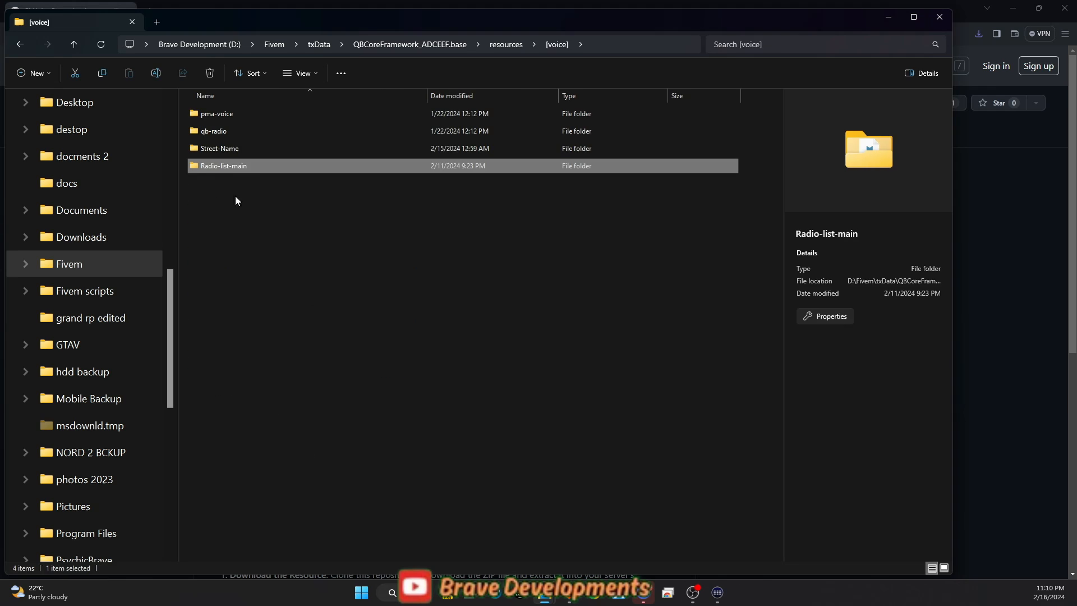
pyautogui.doubleClick(224, 165)
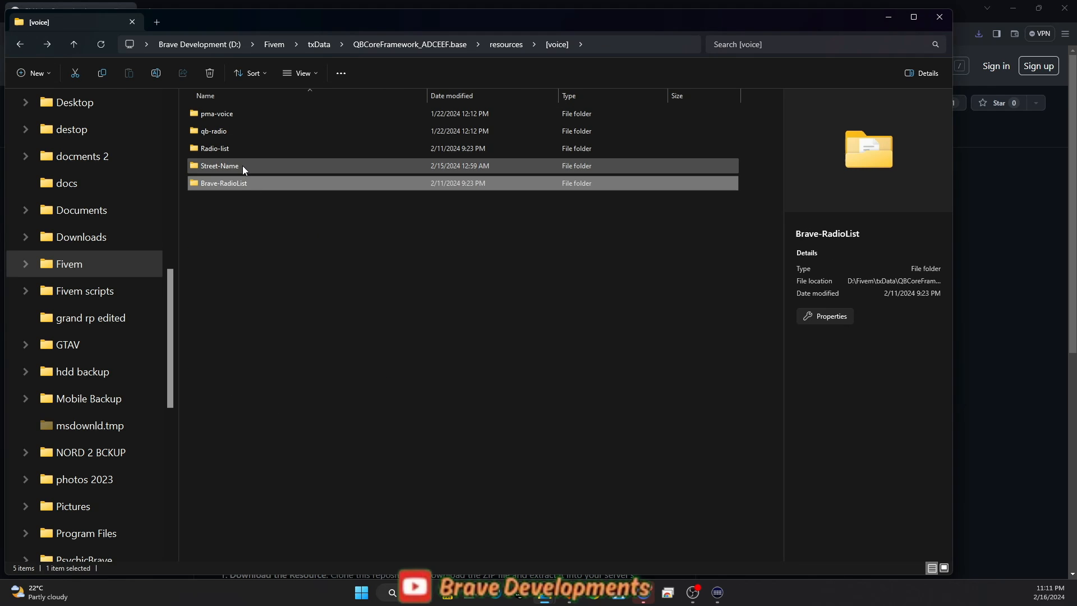
pyautogui.click(214, 148)
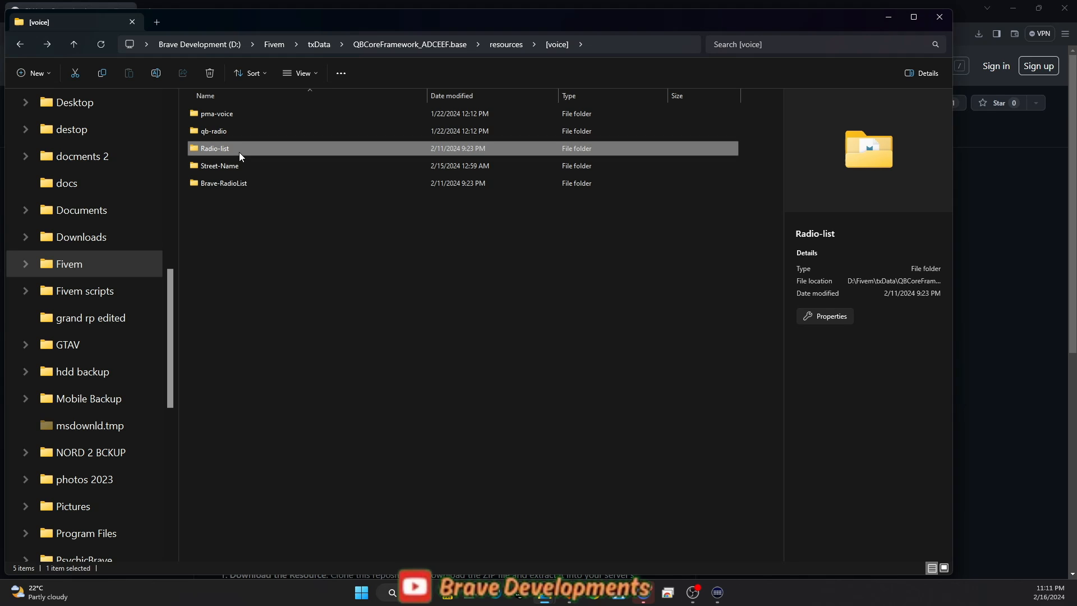
pyautogui.doubleClick(223, 183)
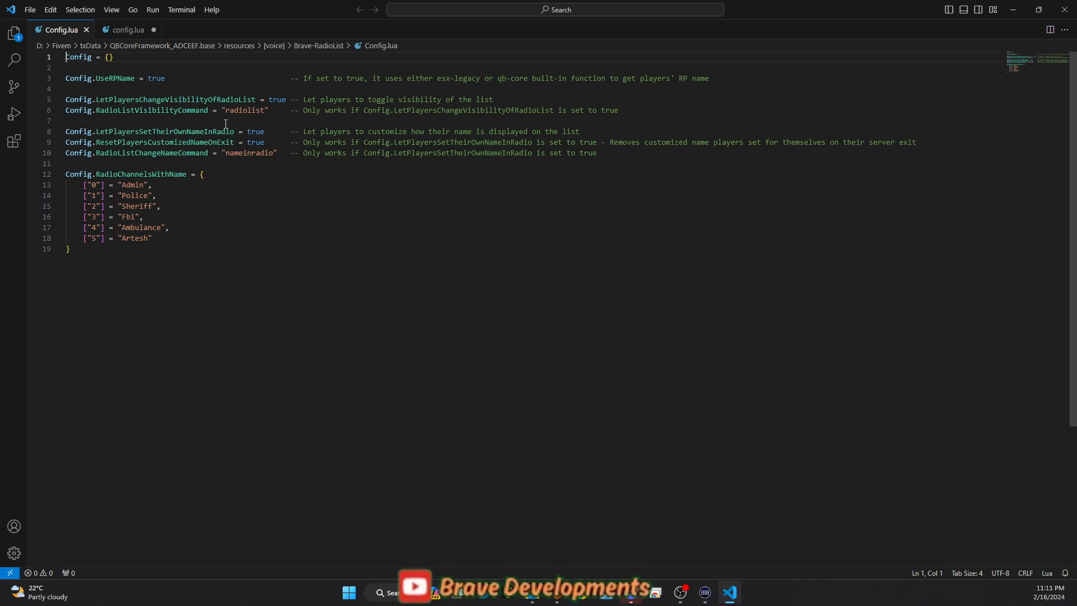
# Review the visibility setting, then change the copied channel entry to ["143"] = "Brave".
pyautogui.doubleClick(245, 109)
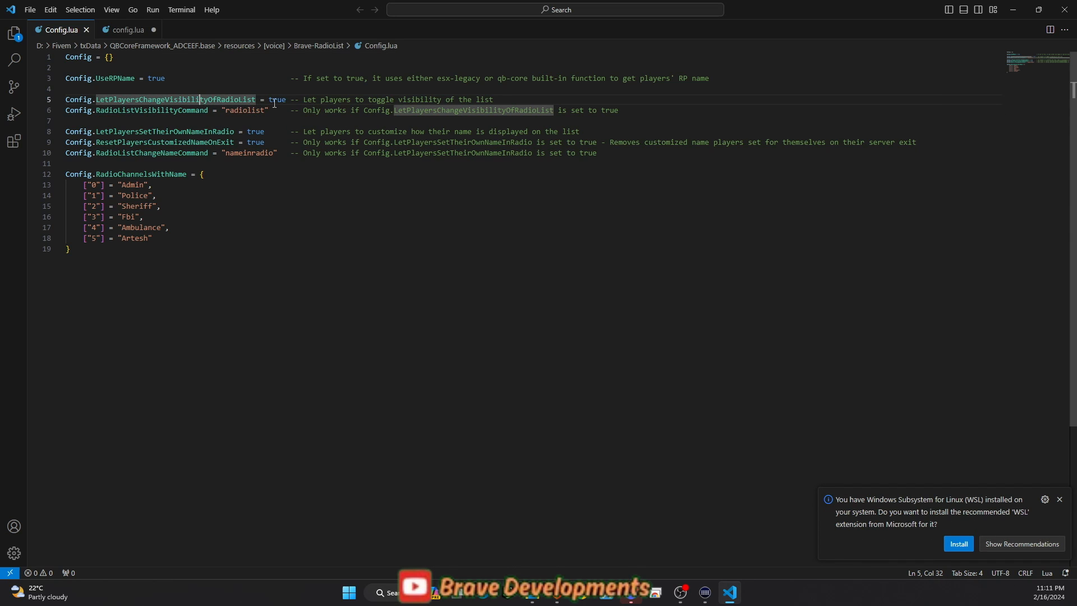
pyautogui.doubleClick(419, 98)
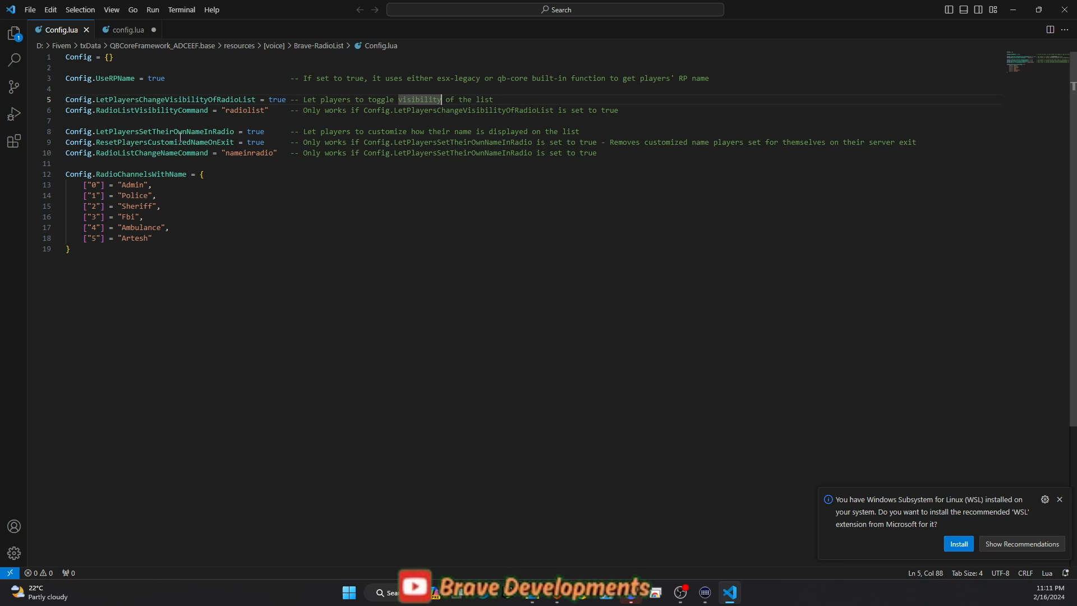
pyautogui.doubleClick(140, 173)
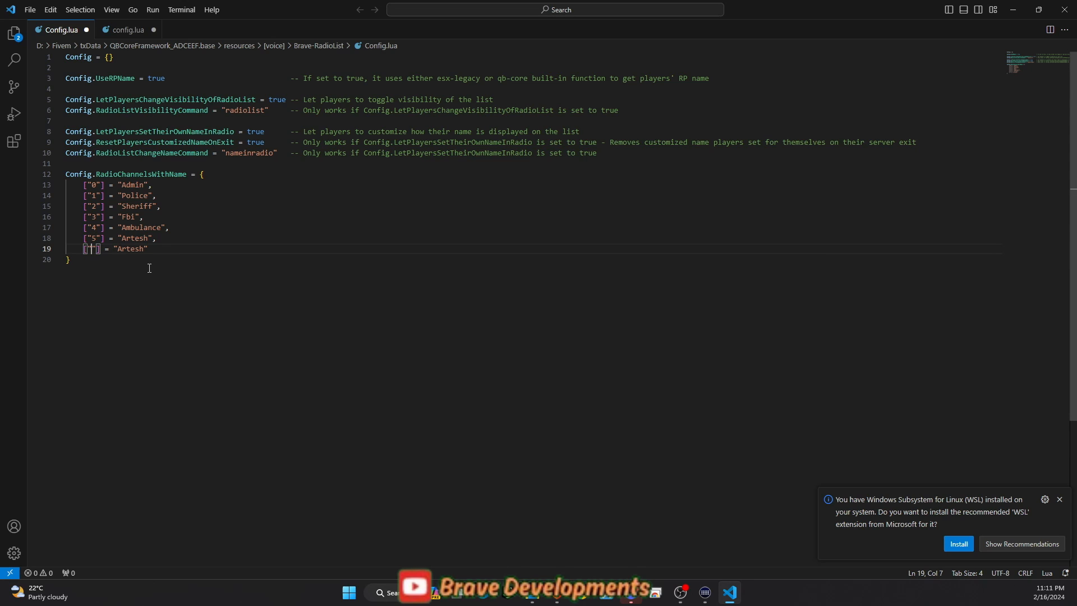
pyautogui.write('143')
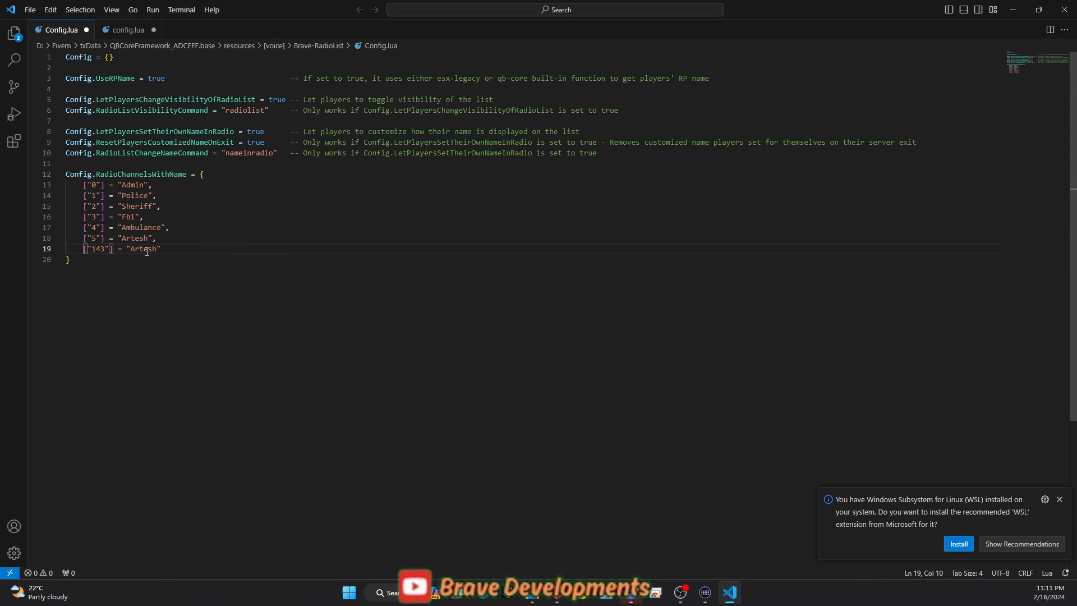
pyautogui.write('B')
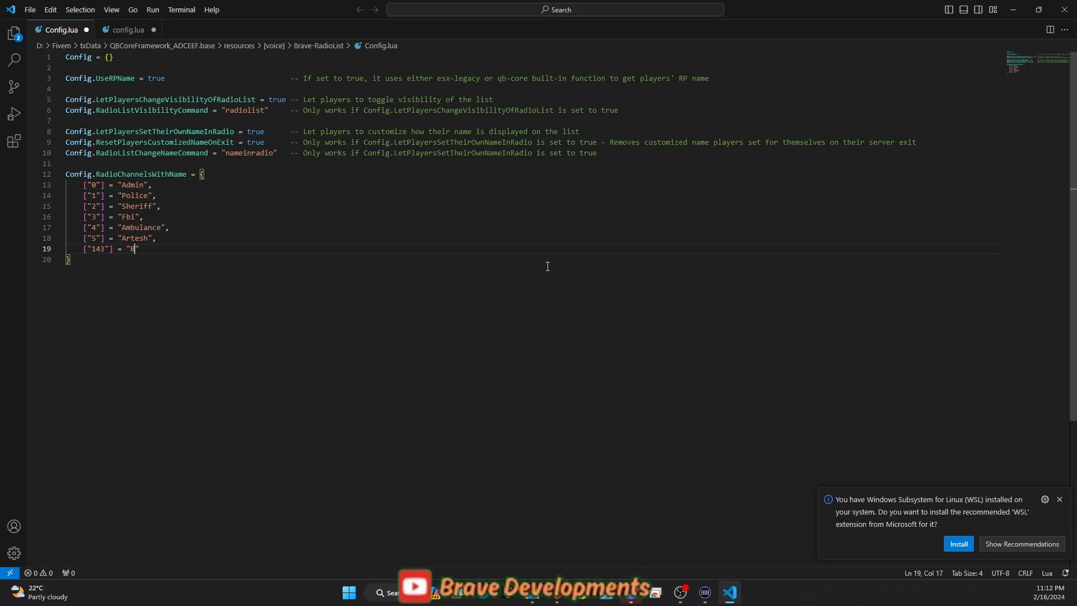
pyautogui.write('rave')
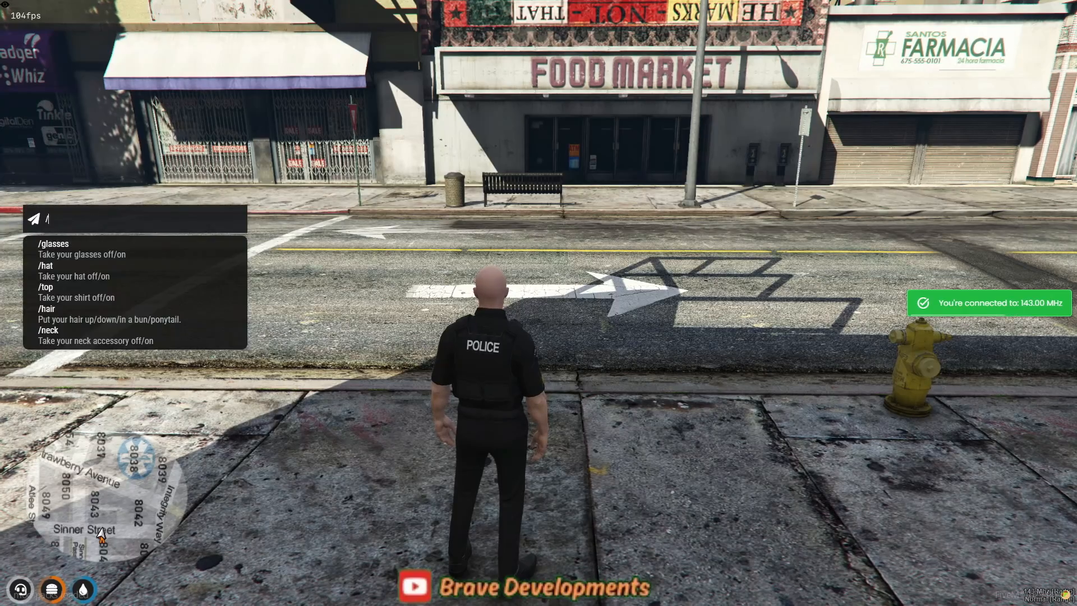
# Enter /radiolist in chat while tuned to 143.00 MHz.
pyautogui.write('radiolist')
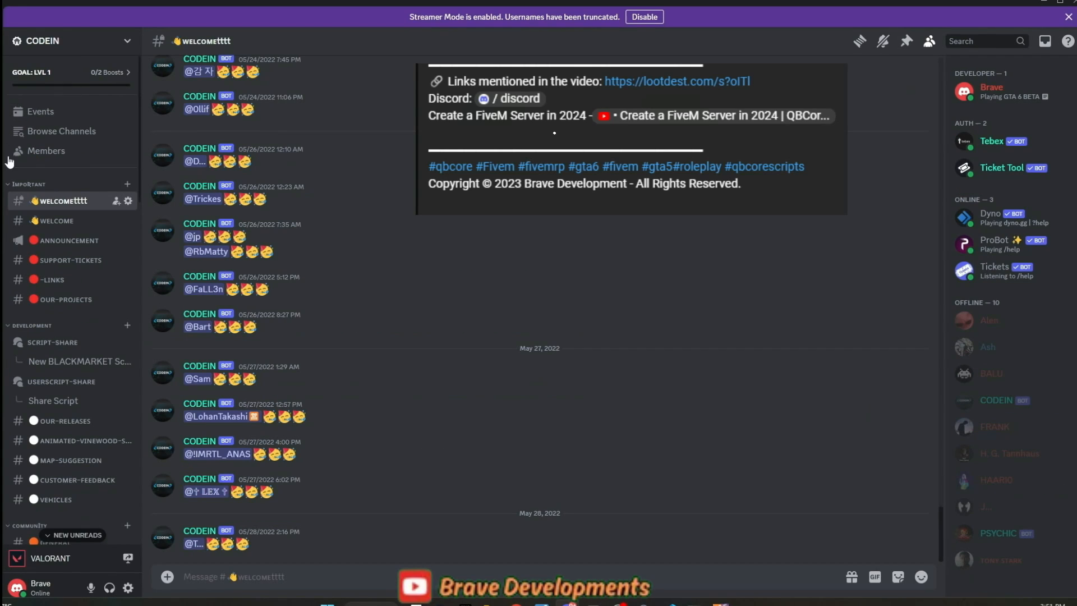
# Browse the CODEIN welcome and general channels.
pyautogui.click(56, 221)
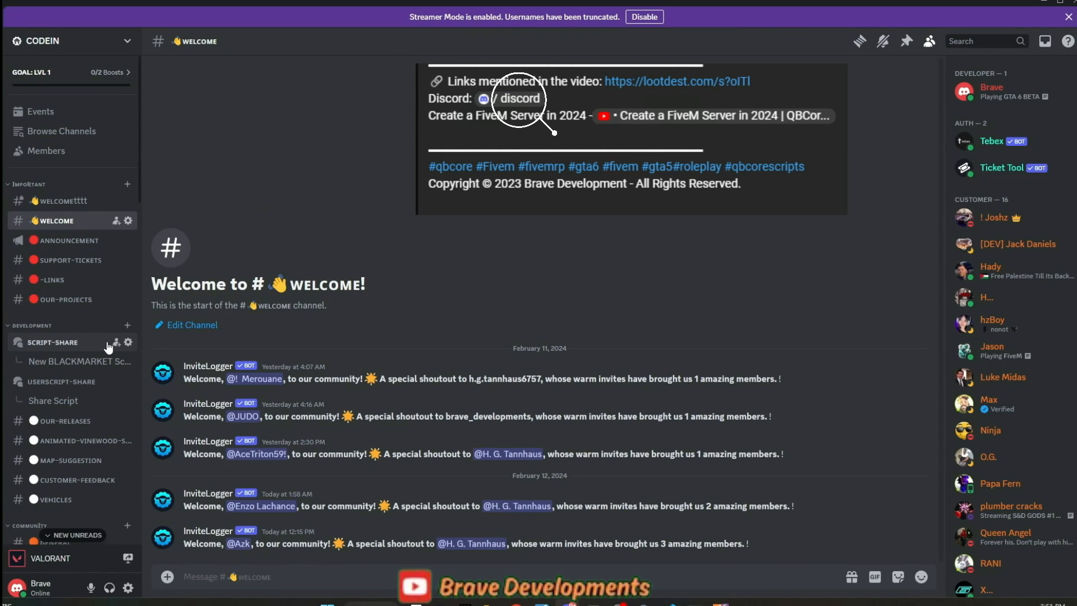
pyautogui.scroll(-3)
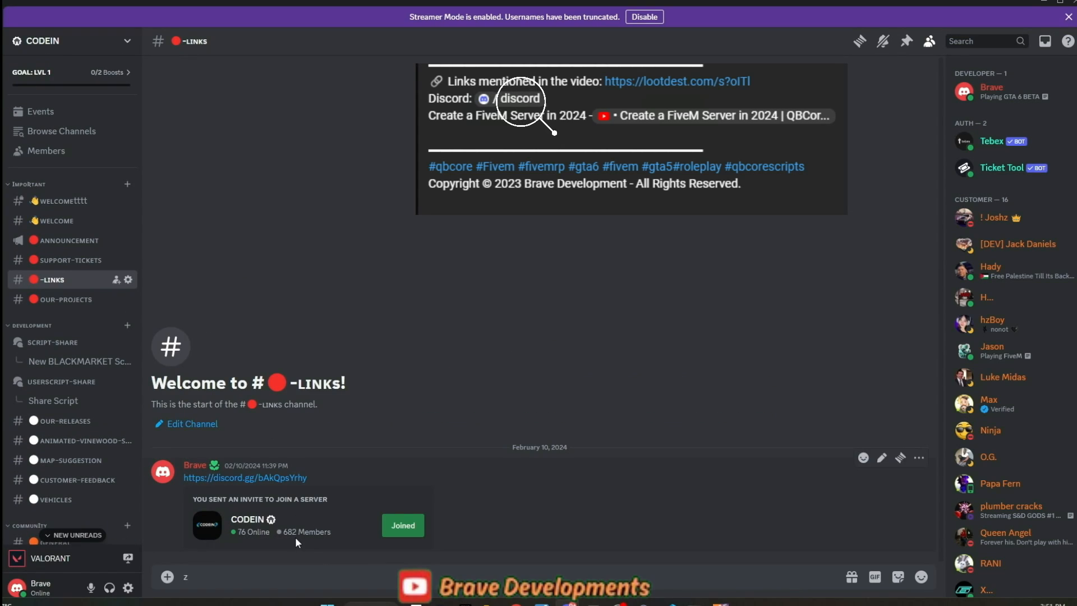
pyautogui.moveTo(258, 541)
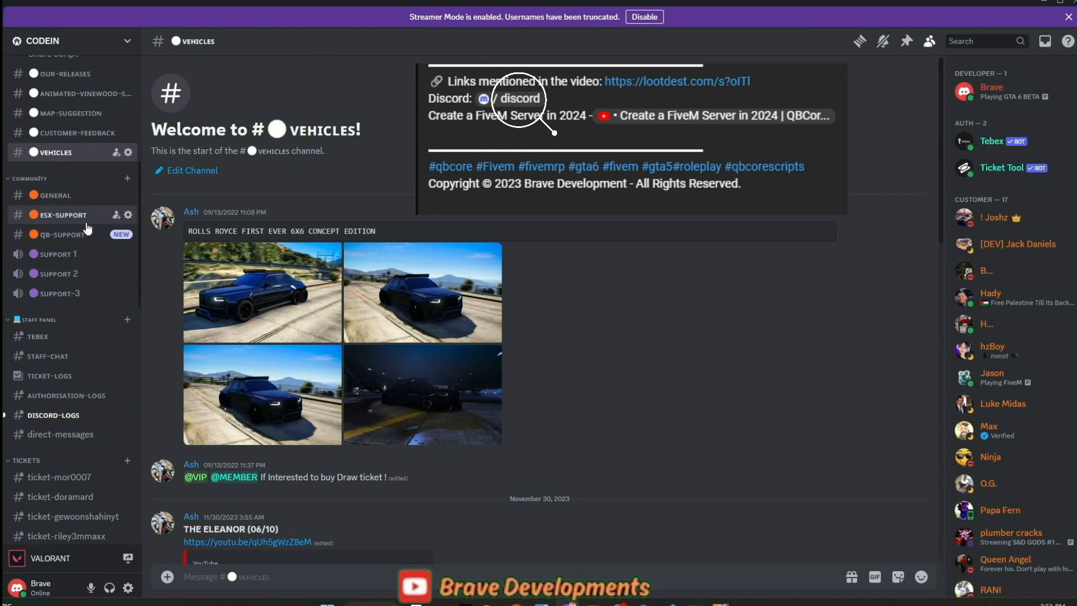
pyautogui.click(55, 195)
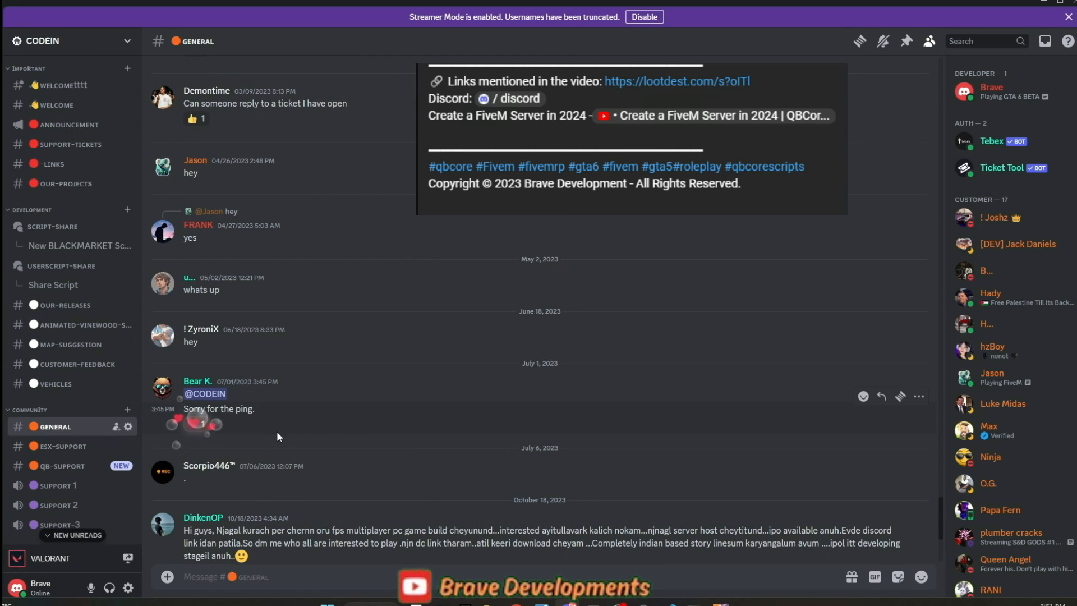
# Open the BLACKMARKET forum post and its Share Script thread.
pyautogui.click(80, 245)
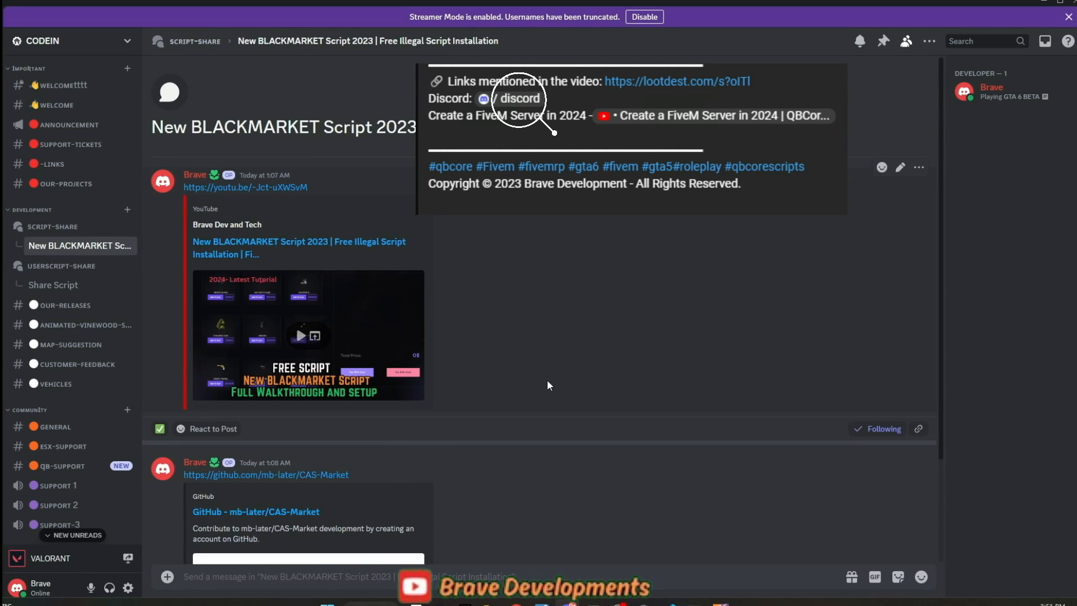
pyautogui.scroll(-3)
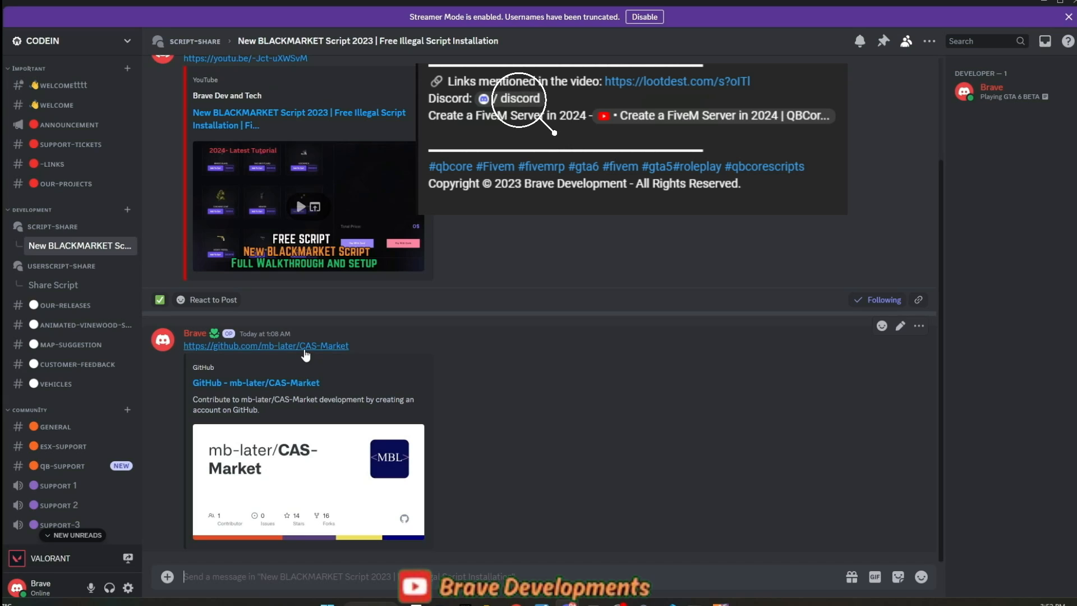
pyautogui.moveTo(83, 285)
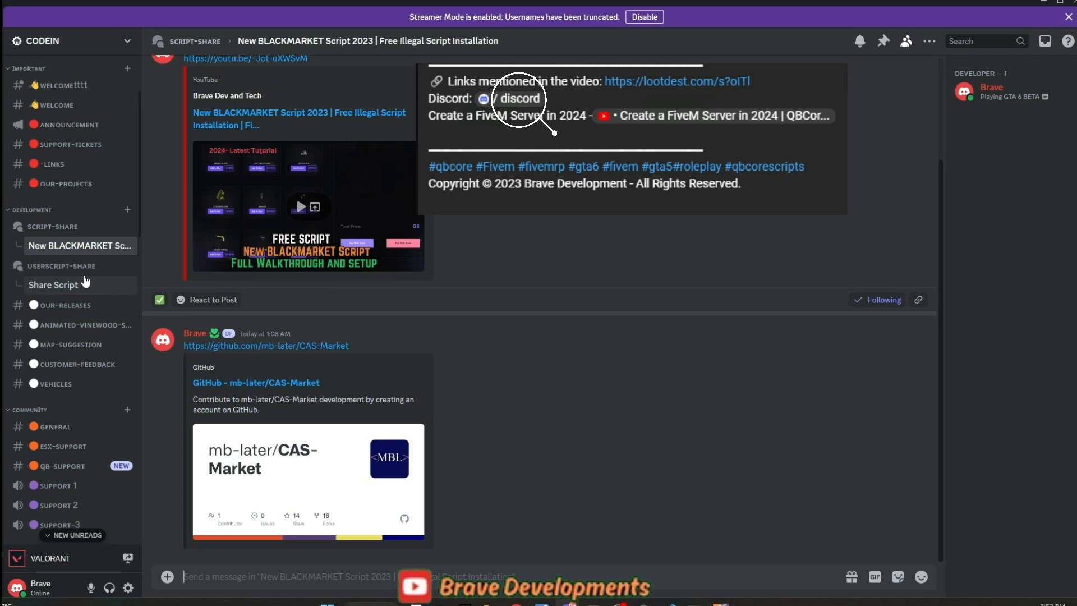
pyautogui.click(62, 266)
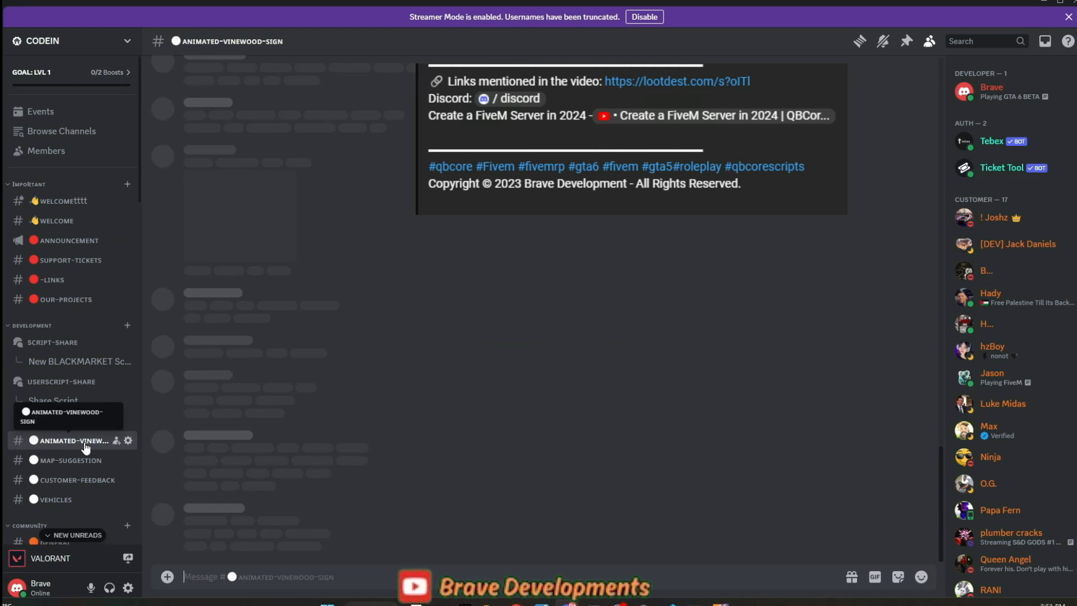
pyautogui.click(72, 440)
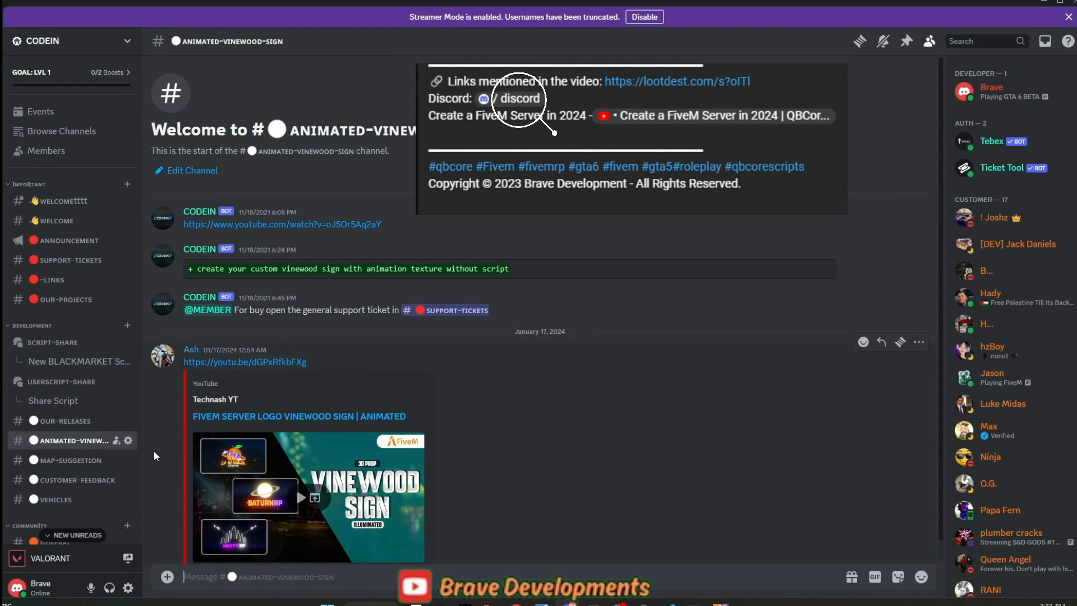
pyautogui.click(65, 421)
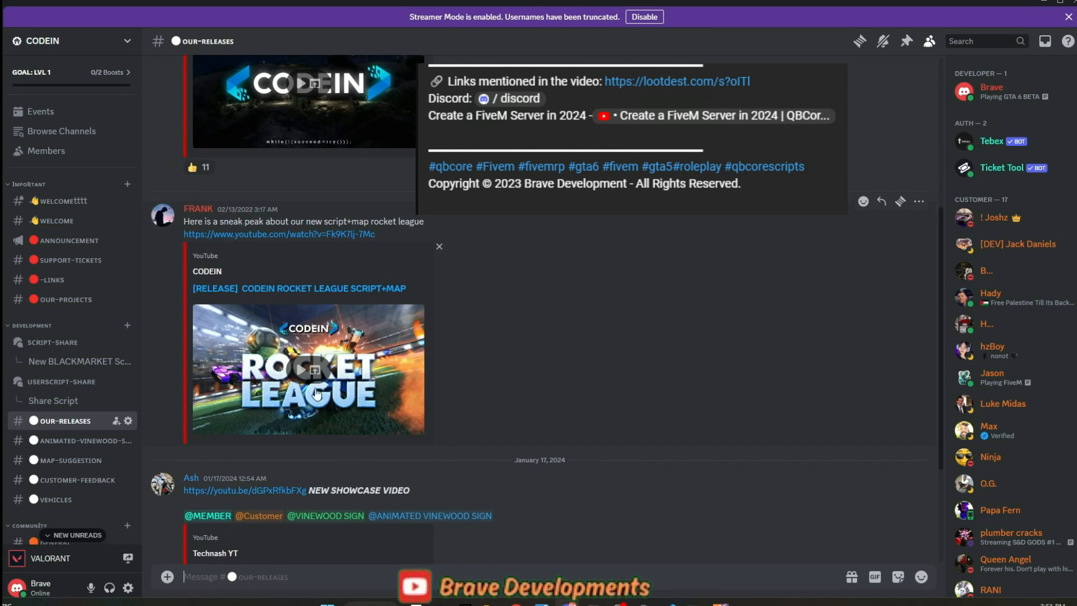
pyautogui.click(72, 459)
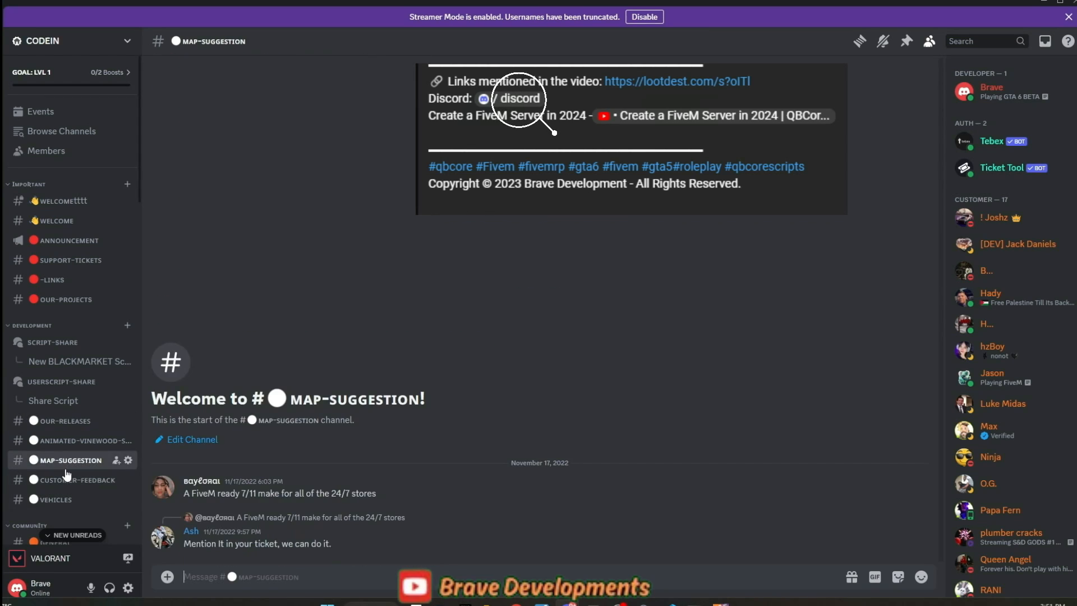
pyautogui.click(75, 480)
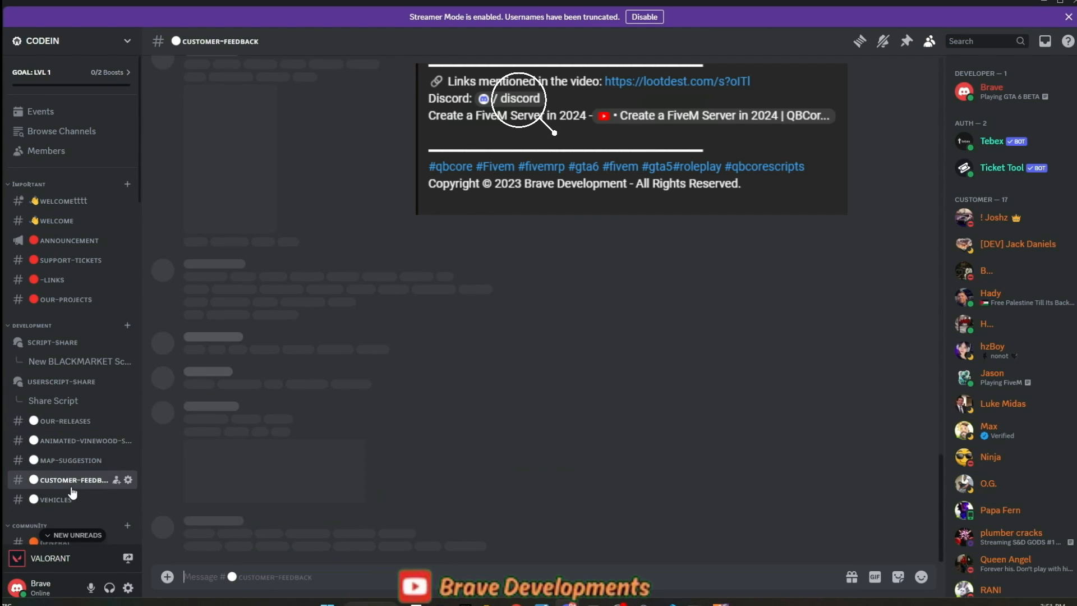
pyautogui.click(55, 499)
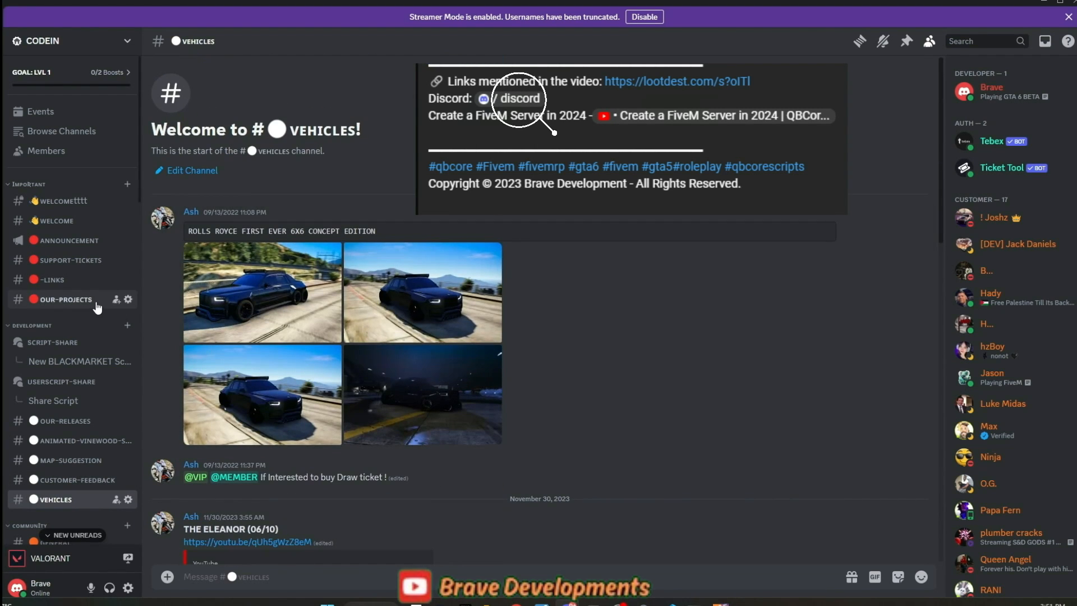
pyautogui.click(52, 279)
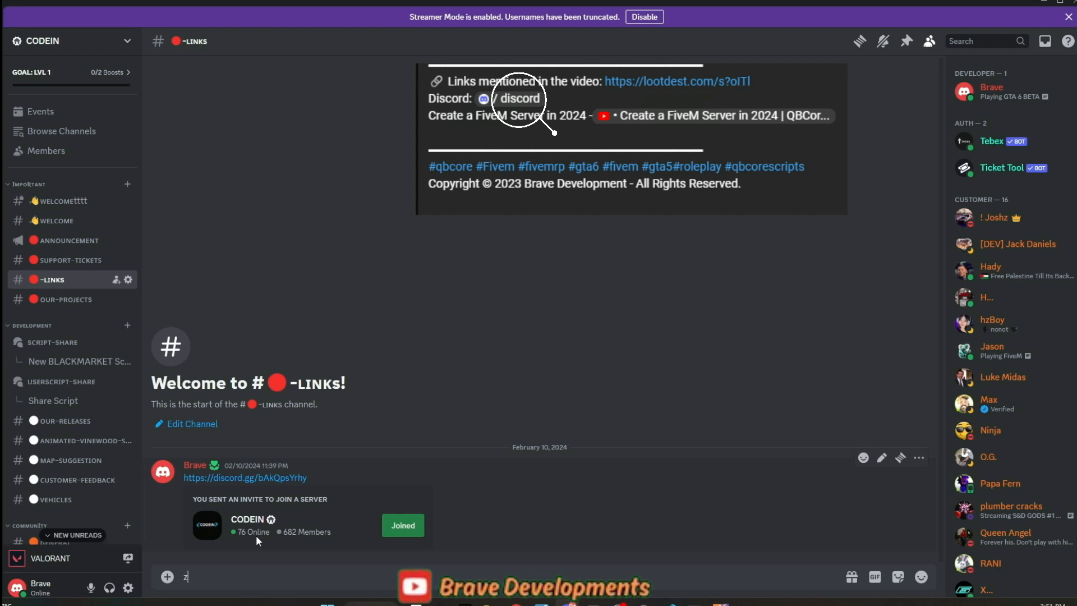
pyautogui.moveTo(289, 541)
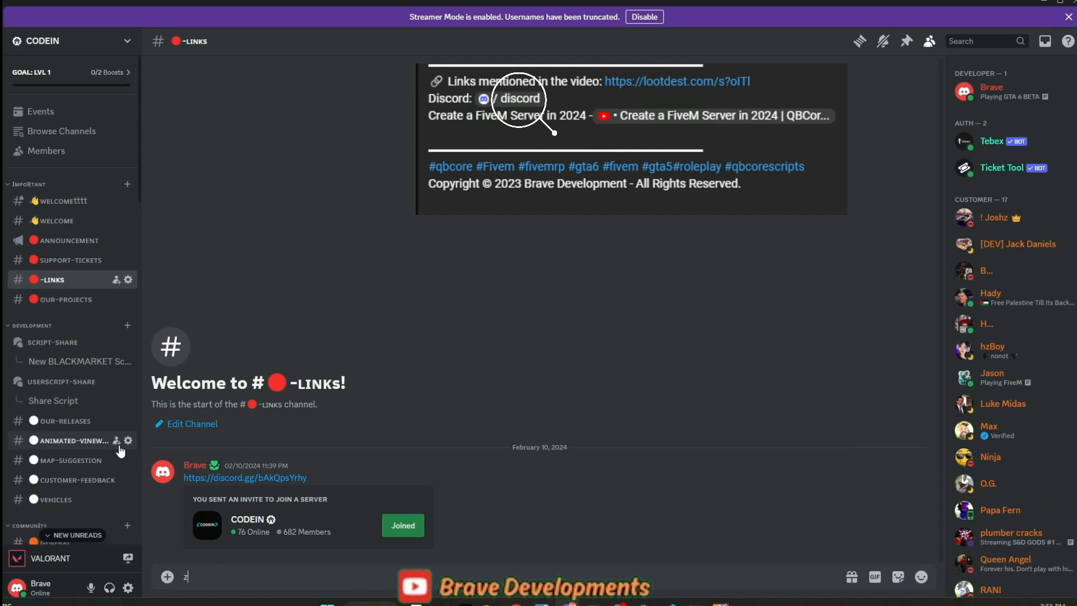
pyautogui.click(72, 440)
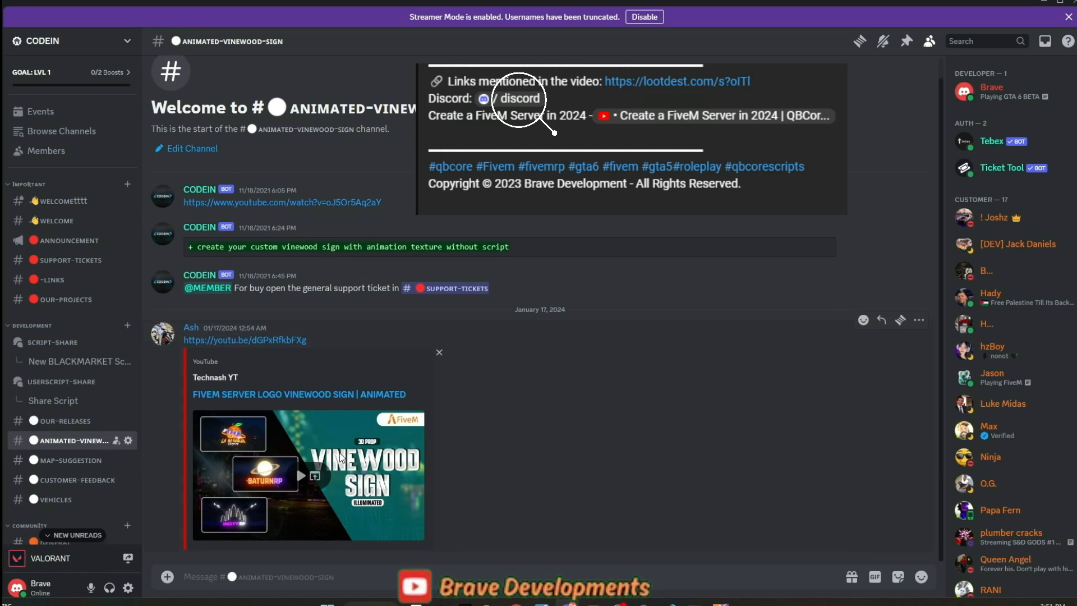
pyautogui.moveTo(86, 469)
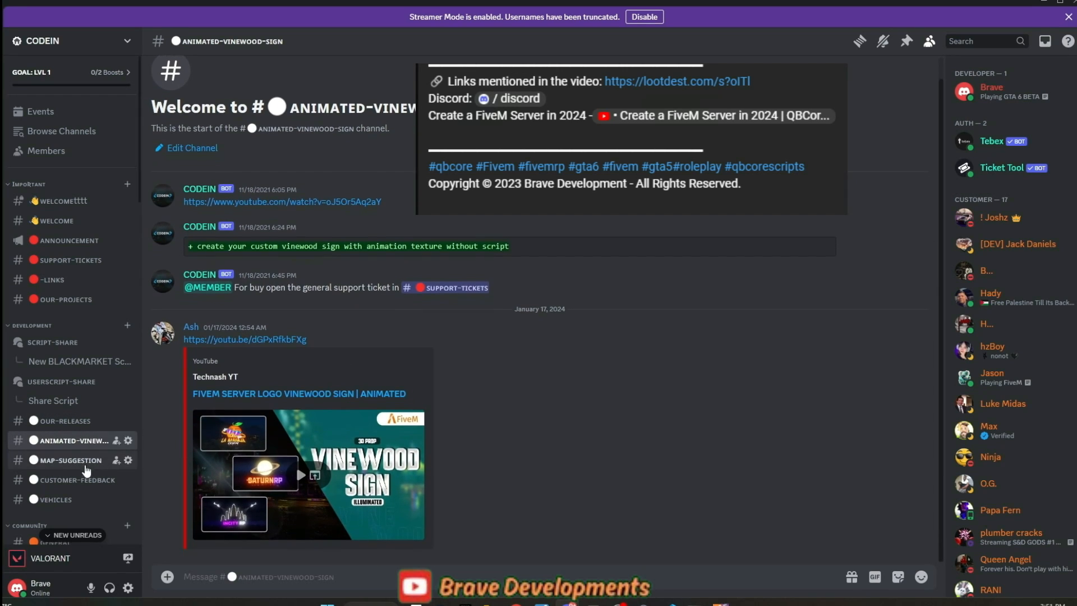